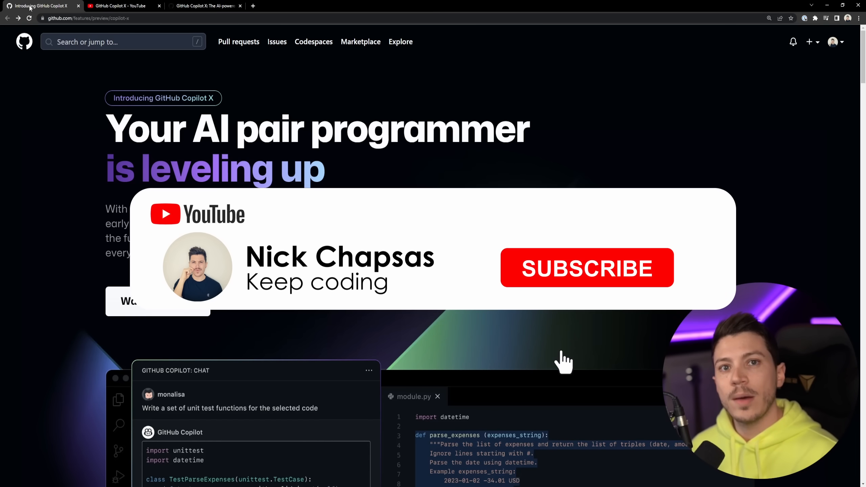
Scroll the landing page to the Copilot Chat demo writing unit tests for Python expense parsing
left_click(586, 268)
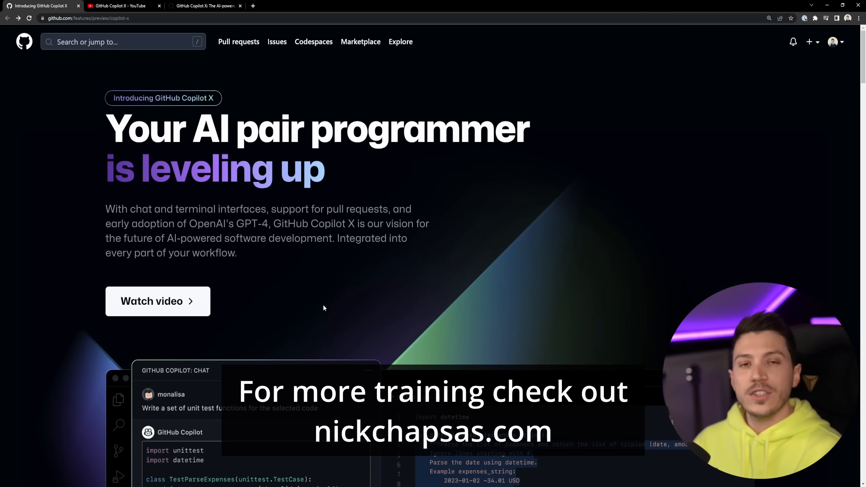
scroll("down", 3)
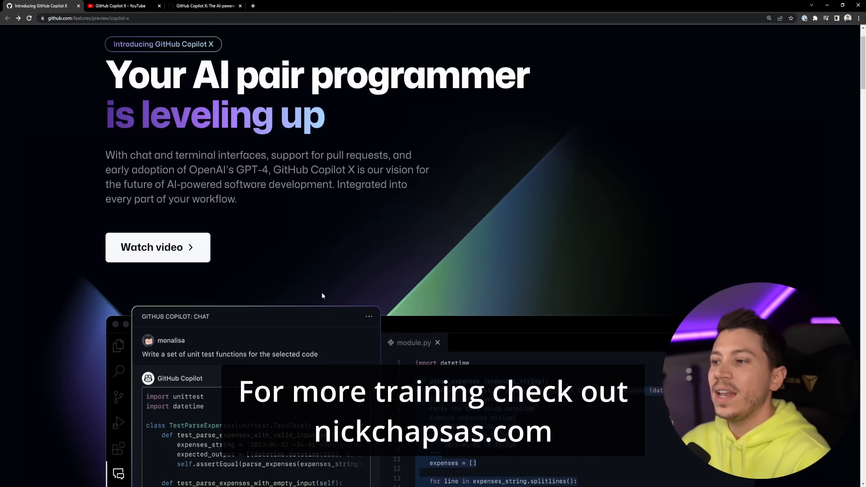
scroll("down", 3)
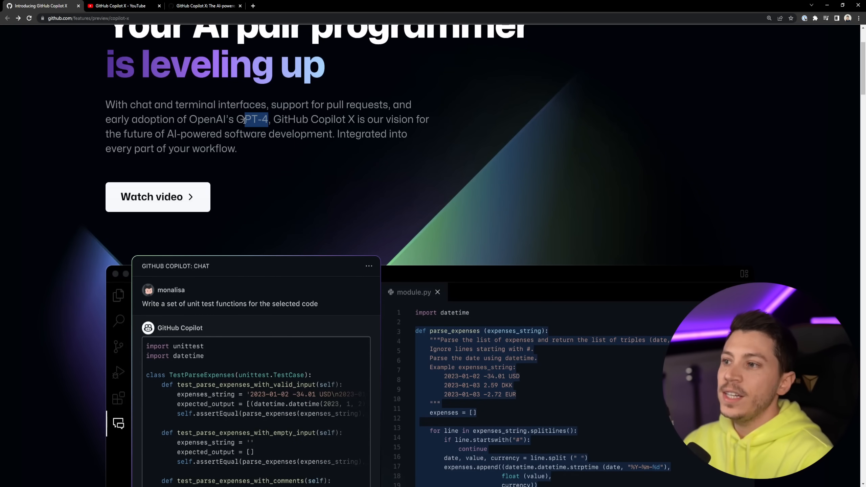
scroll("down", 3)
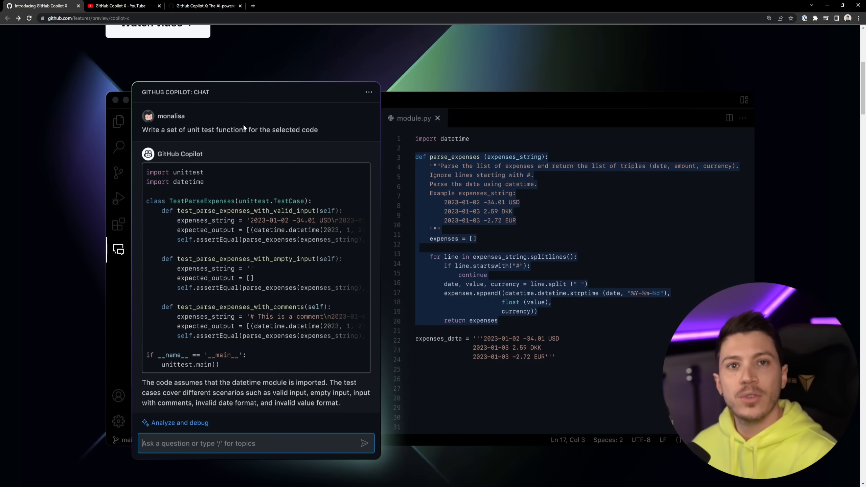
scroll("down", 3)
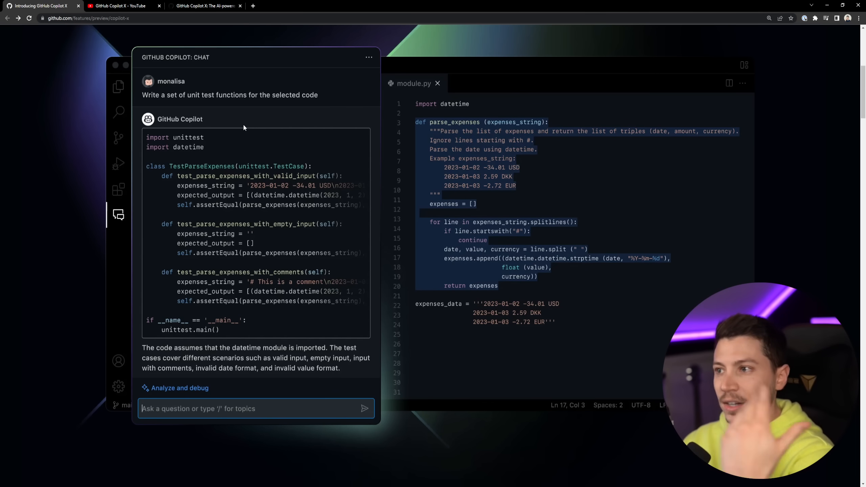
mouse_move(498, 212)
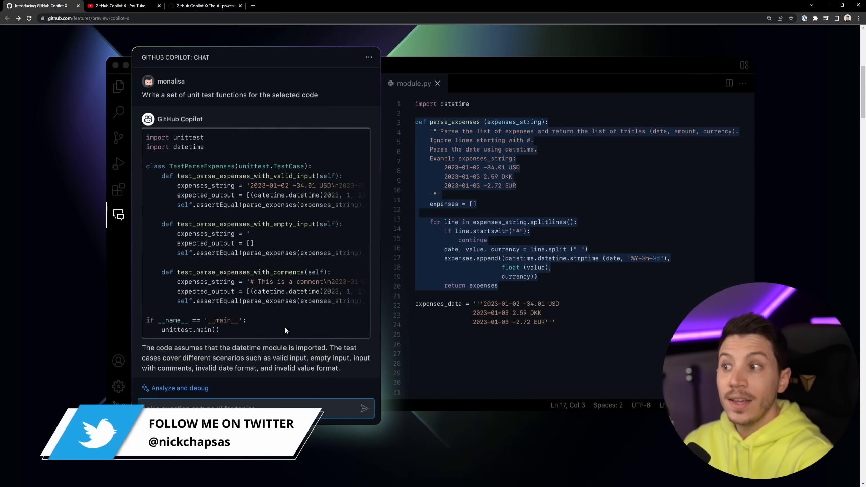
Scroll through the MDN docs demo and pull request #920 walkthrough to the CLI section
scroll("down", 3)
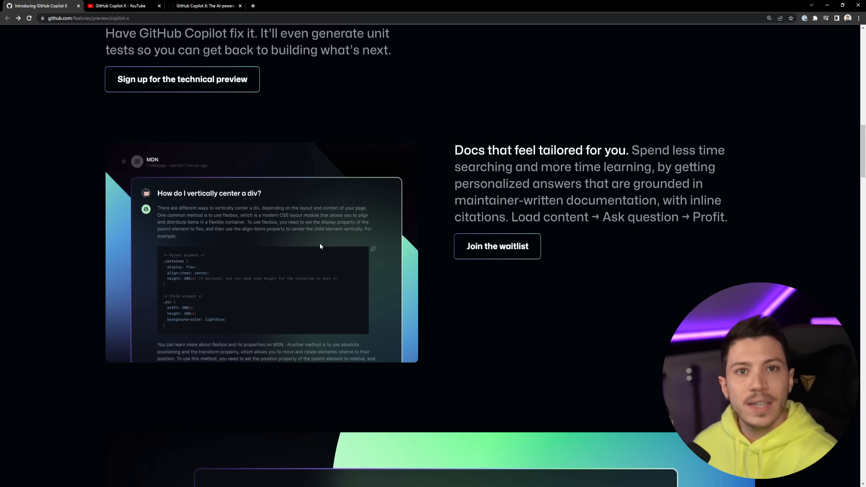
mouse_move(328, 262)
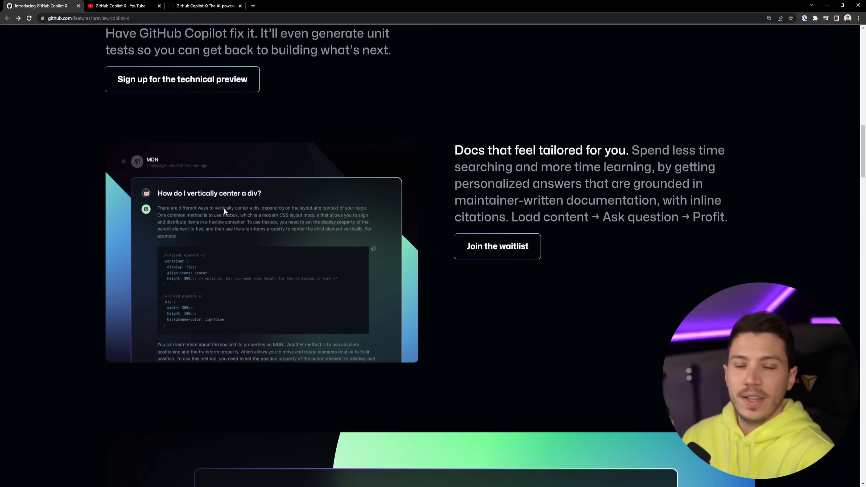
scroll("down", 3)
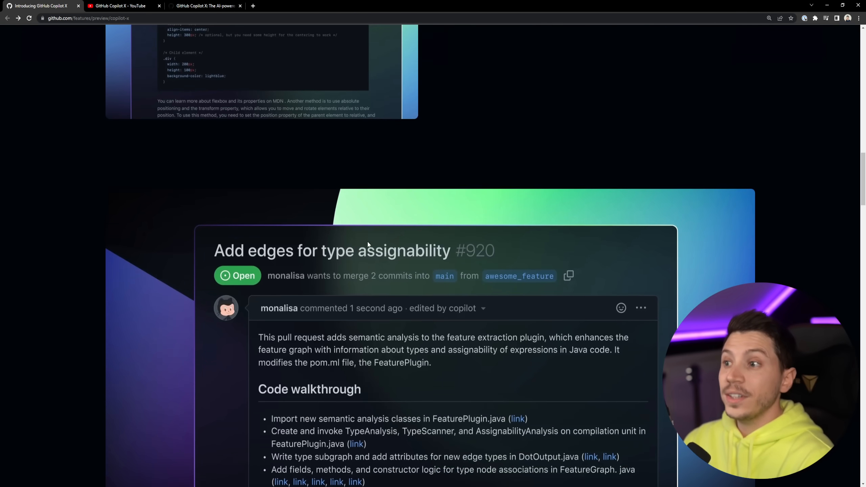
scroll("down", 3)
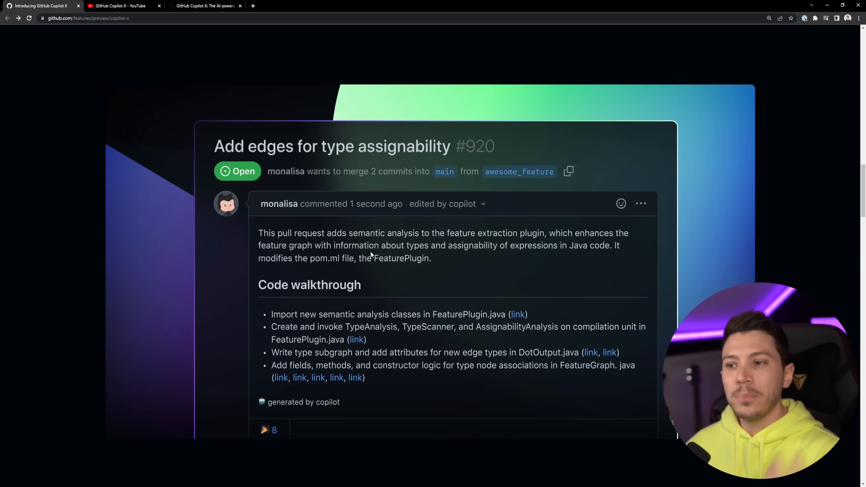
scroll("down", 3)
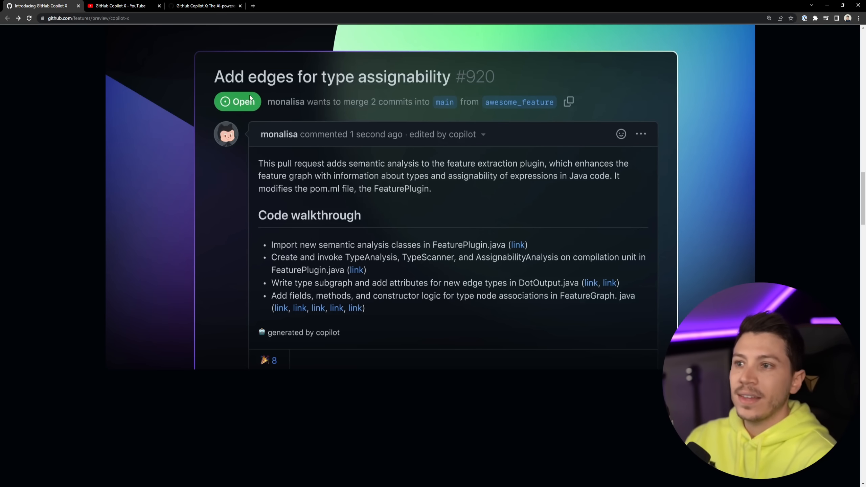
mouse_move(334, 138)
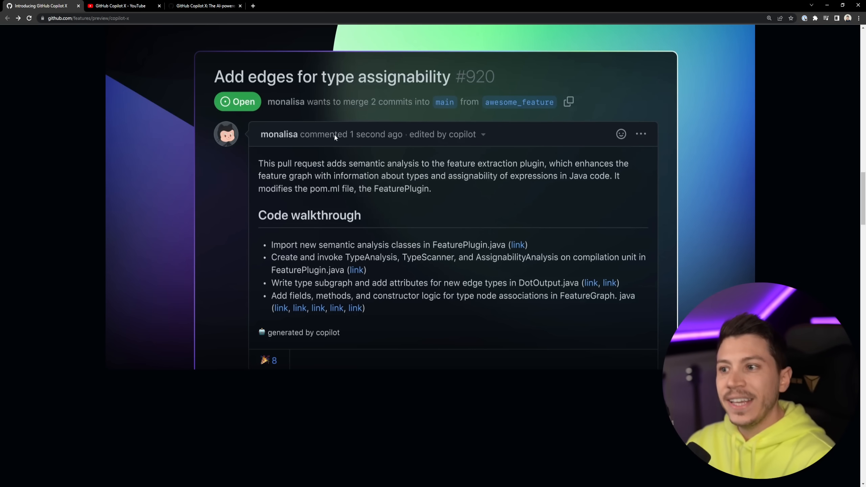
scroll("down", 3)
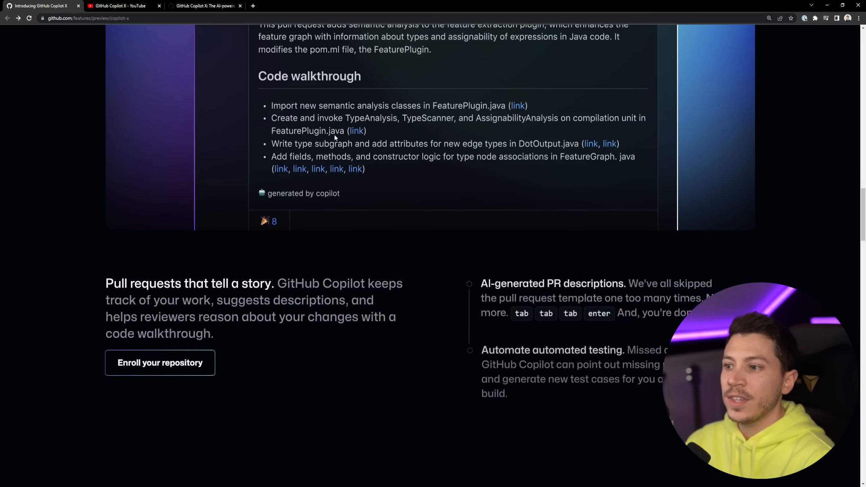
scroll("down", 3)
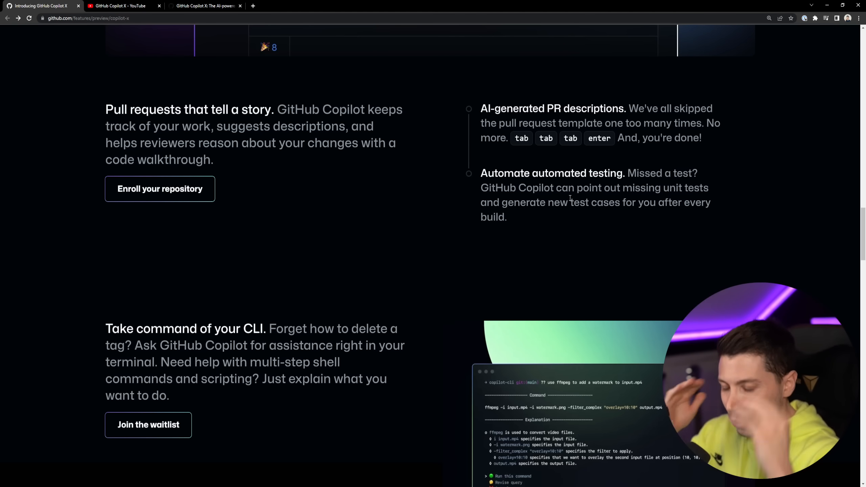
scroll("down", 3)
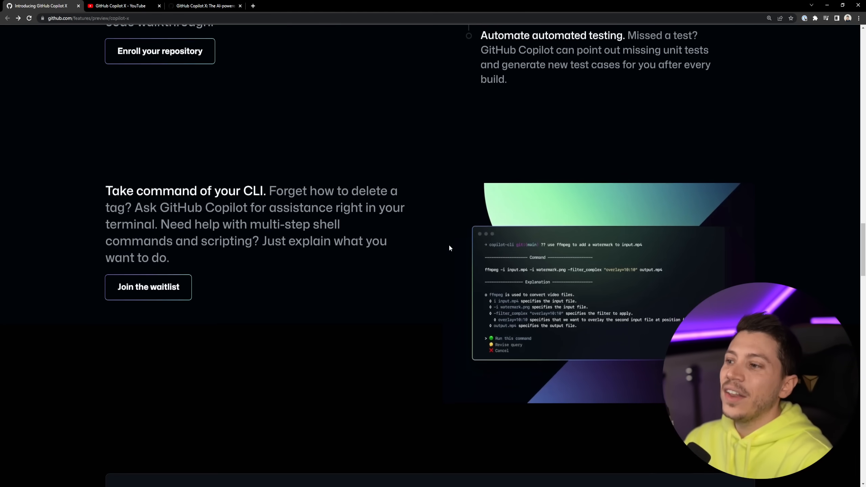
scroll("down", 3)
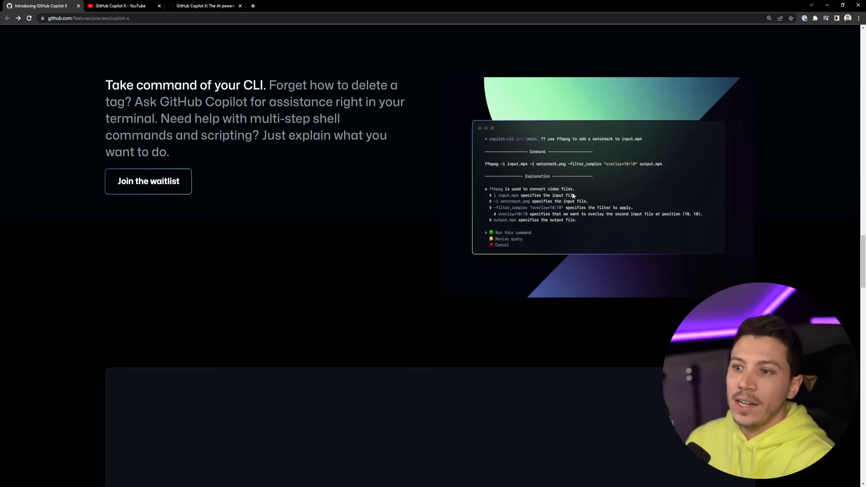
scroll("down", 3)
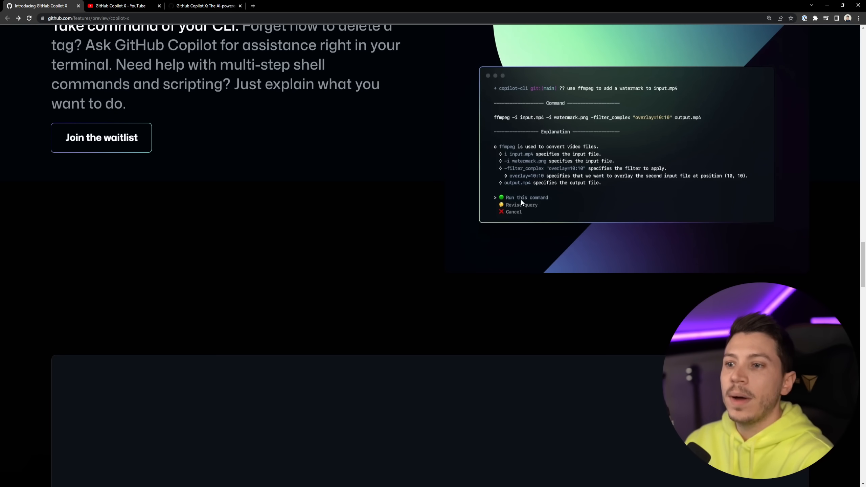
mouse_move(520, 214)
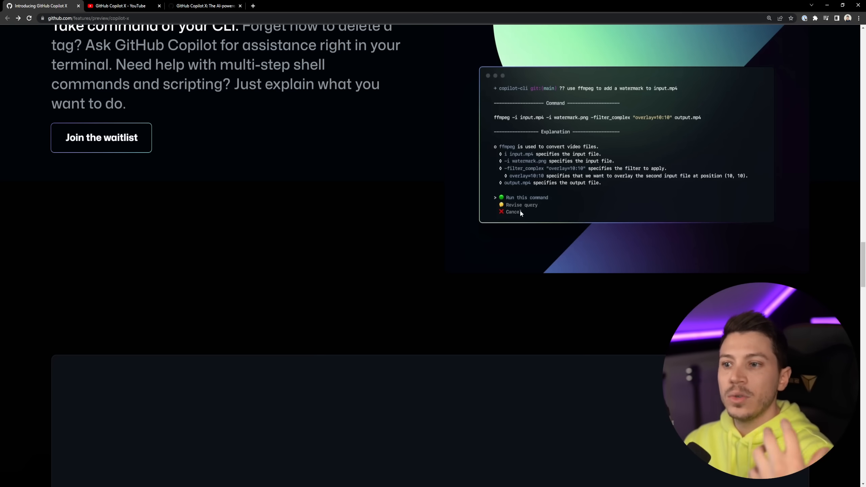
mouse_move(491, 205)
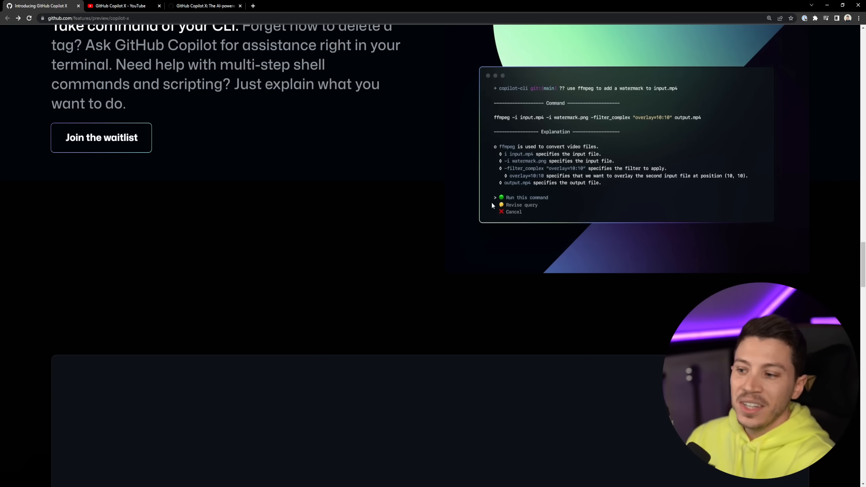
scroll("down", 3)
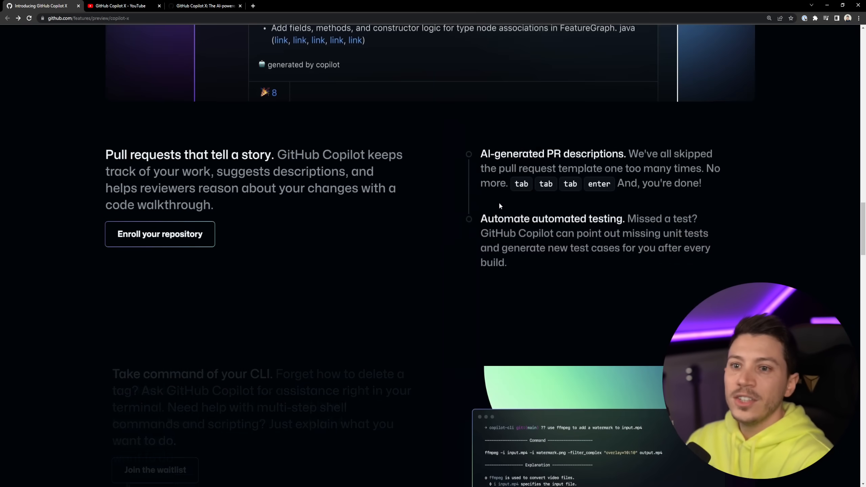
scroll("up", 3)
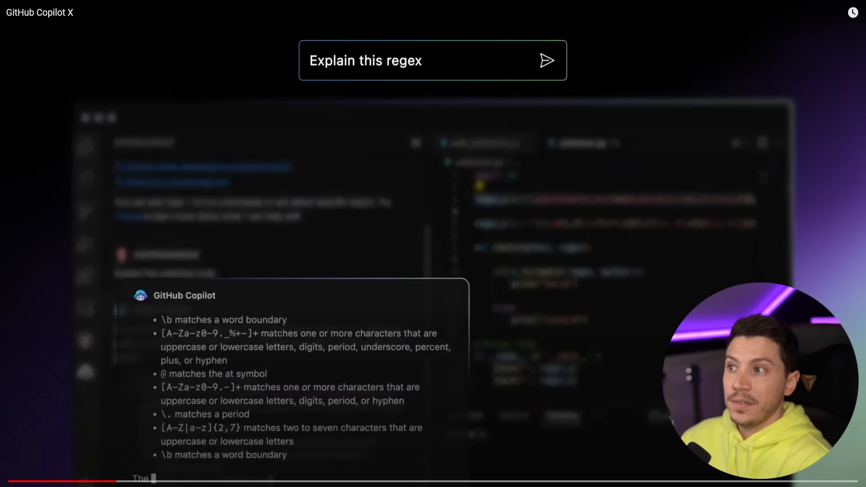
Watch the Copilot X video's variable-visibility question and pull request demo, then open the blog post
scroll("down", 3)
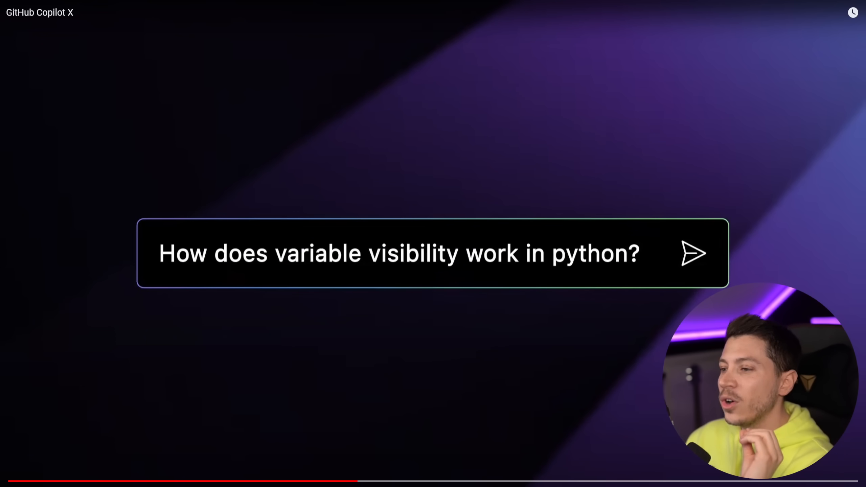
left_click(693, 253)
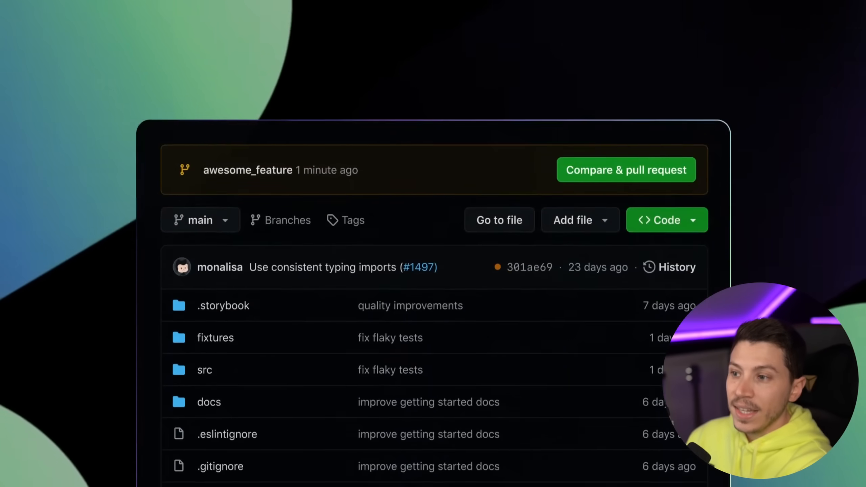
left_click(626, 170)
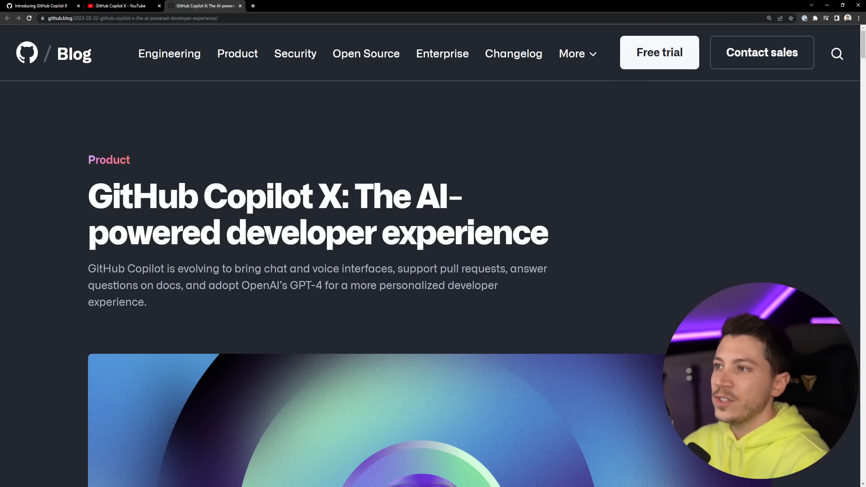
Read the post's introduction, briefly highlighting the phrase 'support pull requests'
scroll("down", 3)
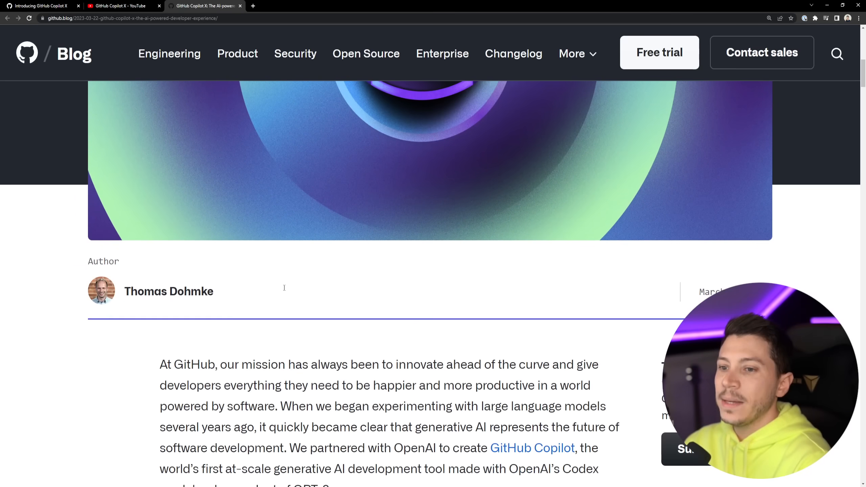
scroll("down", 3)
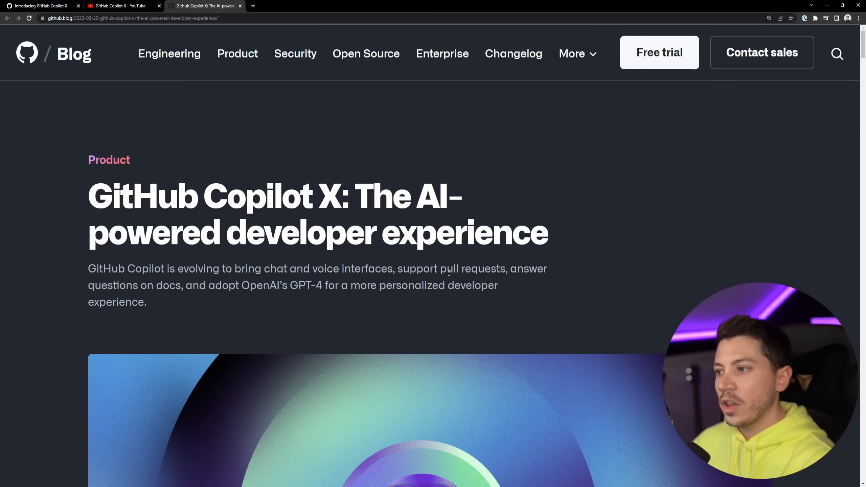
double_click(326, 268)
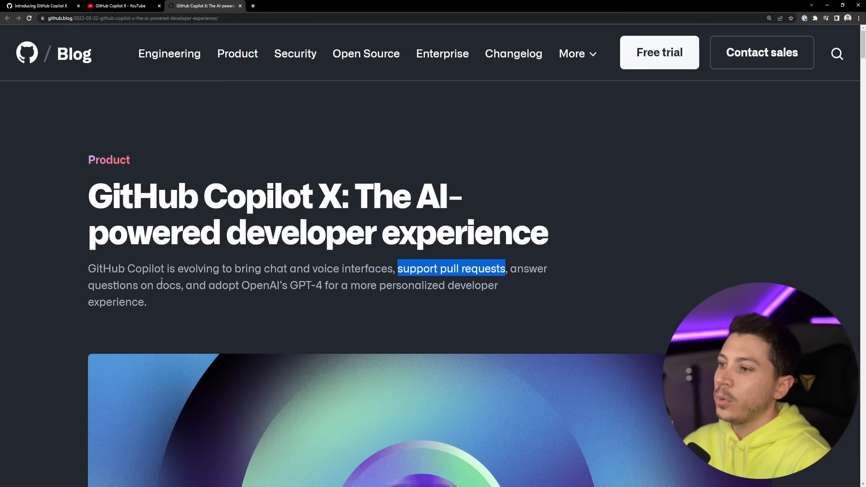
left_click(207, 285)
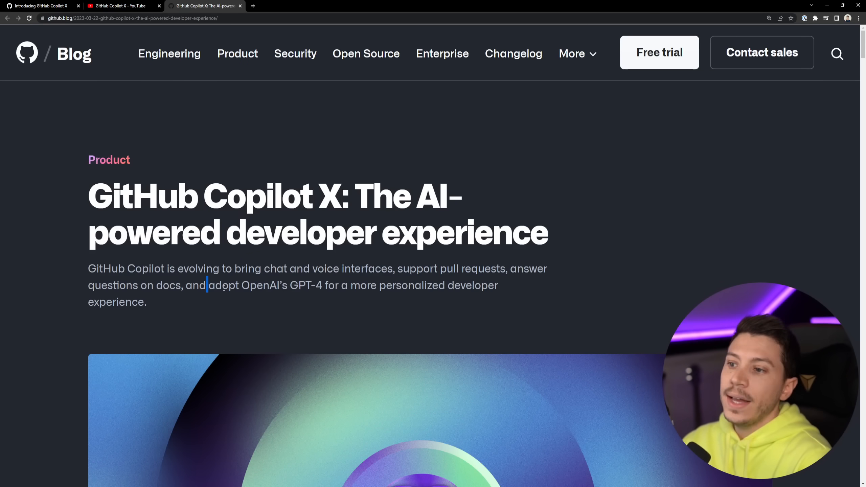
Scroll to the Copilot Chat demo, play it, and continue to Copilot for Pull Requests
scroll("down", 3)
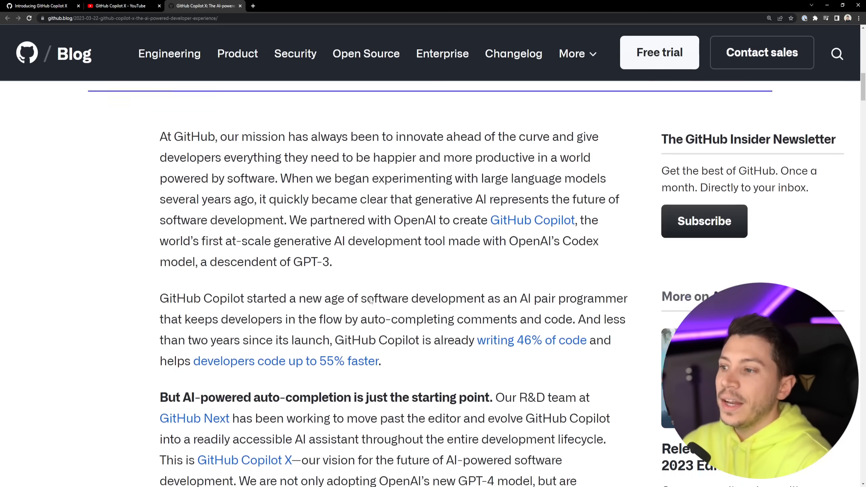
scroll("down", 3)
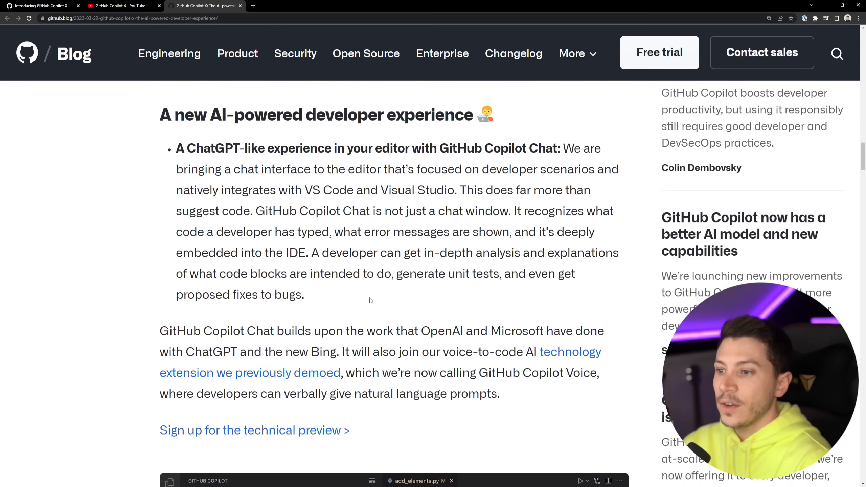
scroll("down", 3)
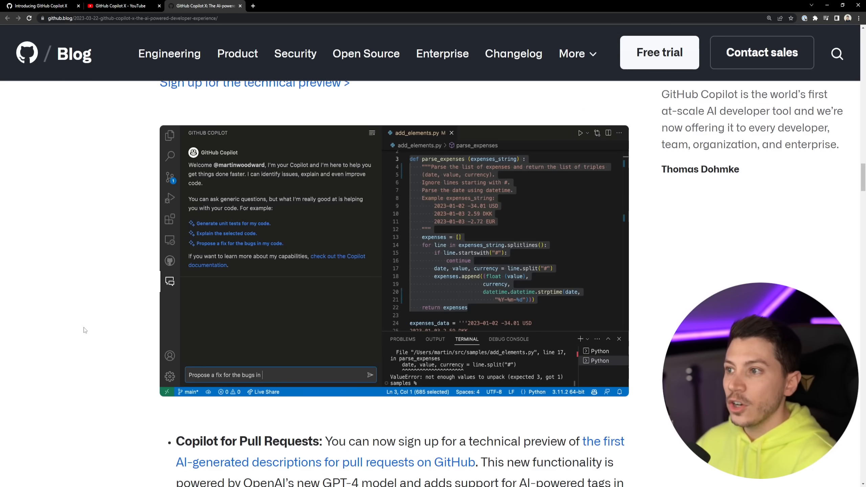
left_click(370, 375)
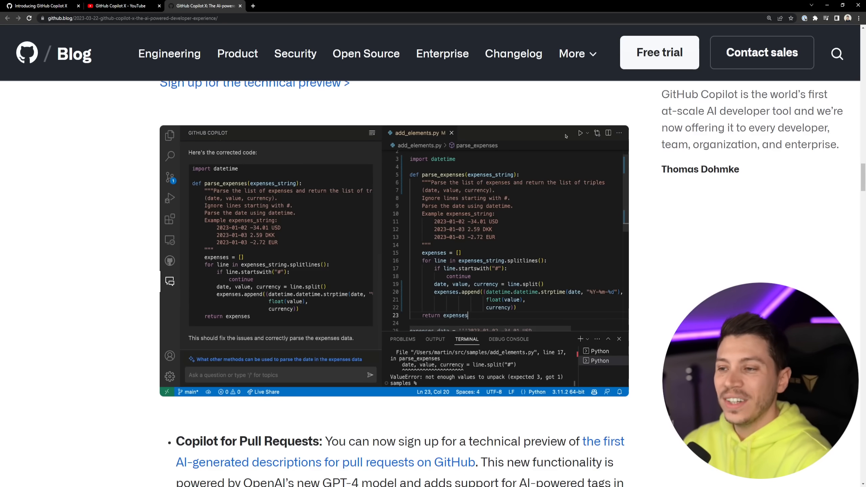
scroll("down", 3)
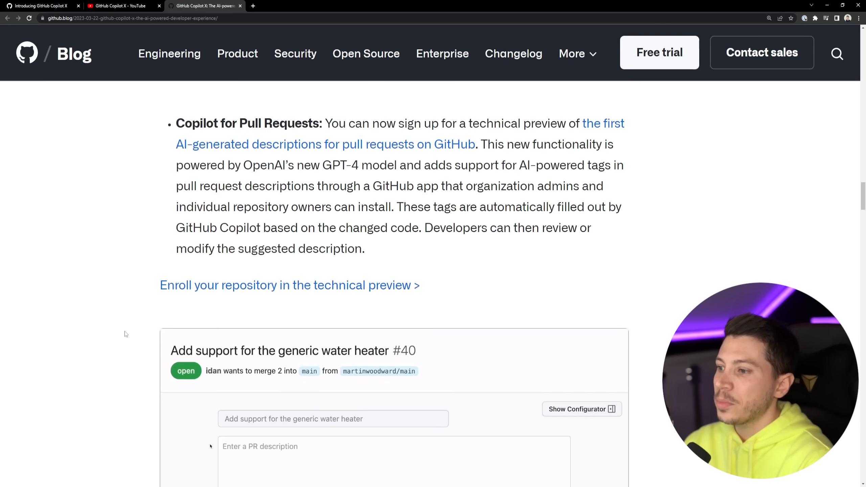
Pause the PR description demo video and scroll past the tests demo to Copilot for Docs
scroll("down", 3)
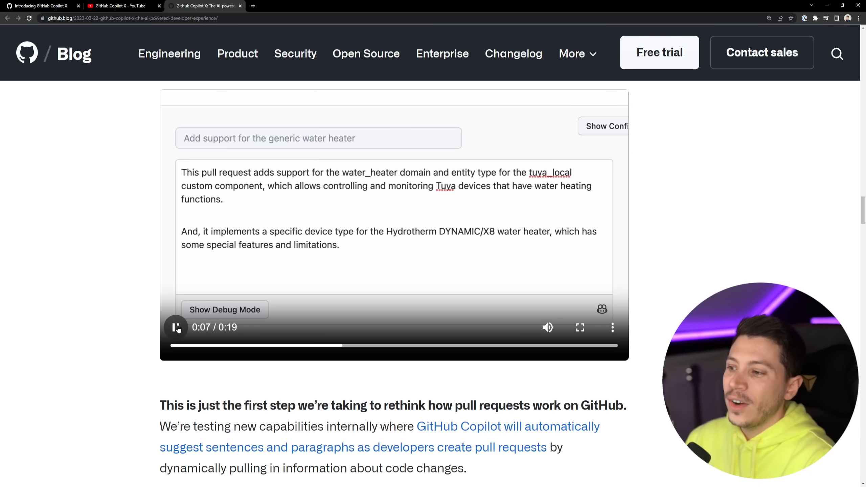
left_click(176, 327)
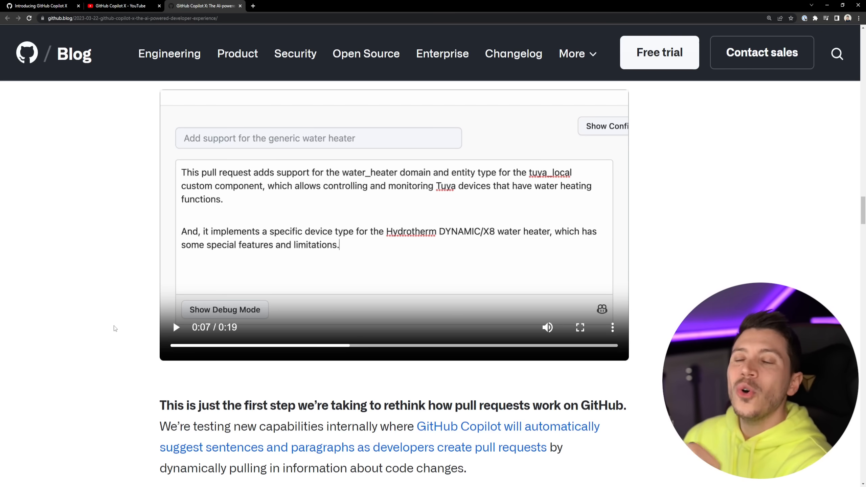
scroll("down", 3)
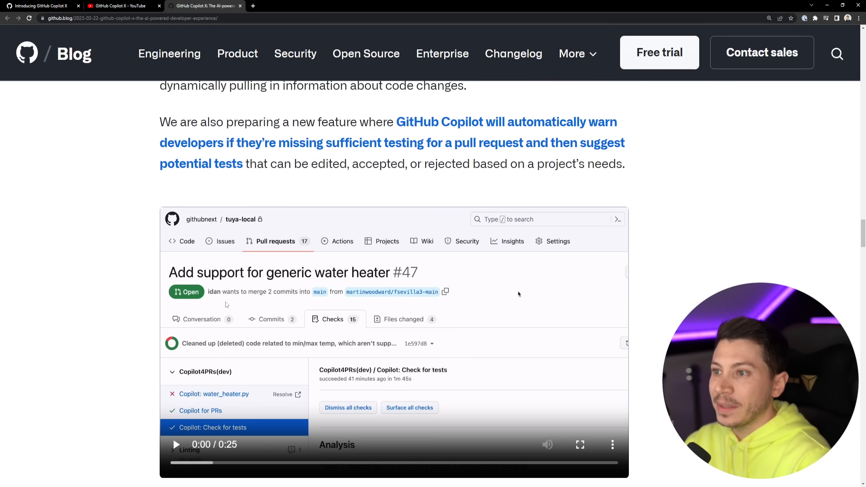
scroll("down", 3)
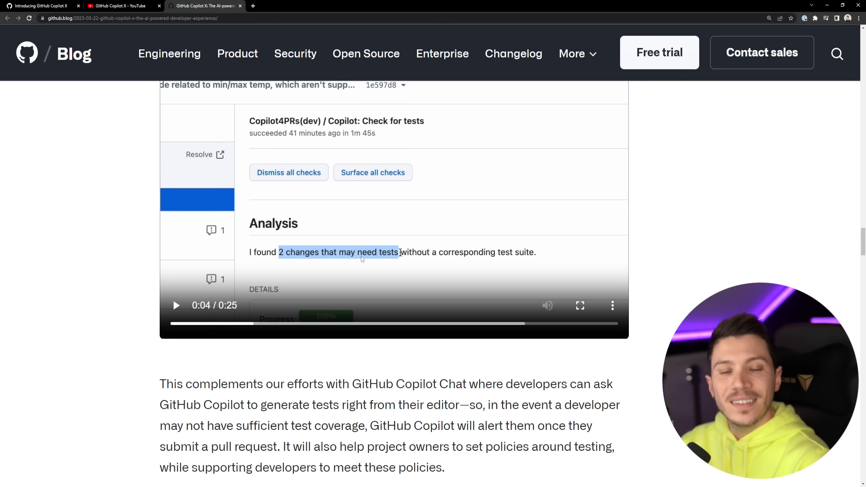
scroll("down", 3)
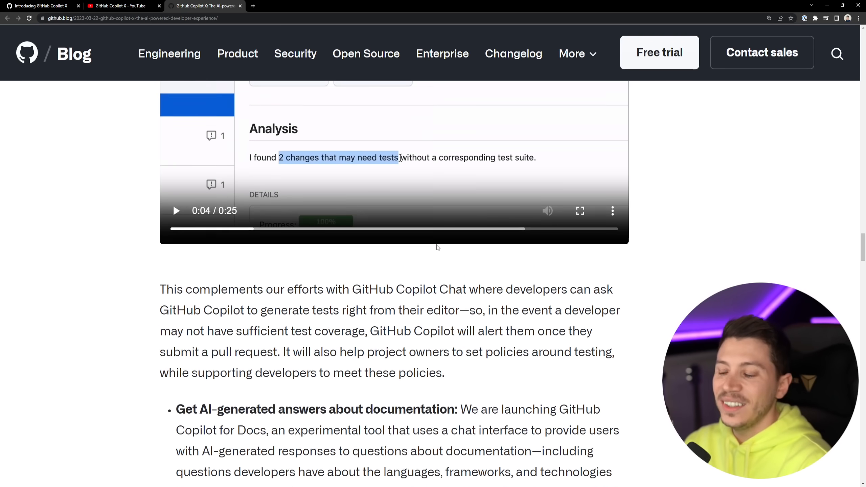
scroll("down", 3)
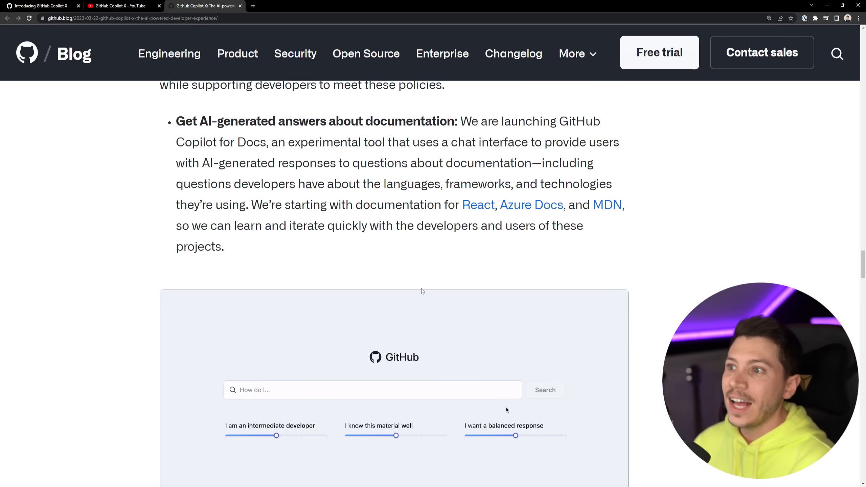
Scroll past the GPT-4 and Copilot CLI sections to 'Let's build from here', then back up
scroll("down", 3)
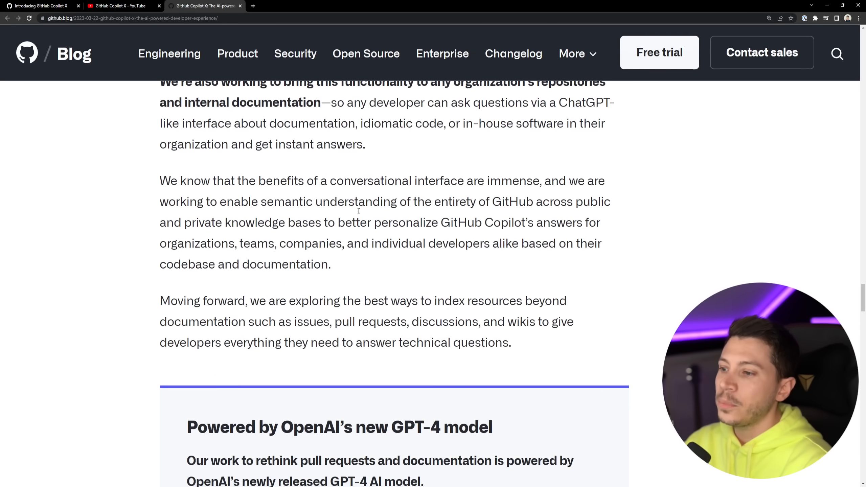
scroll("down", 3)
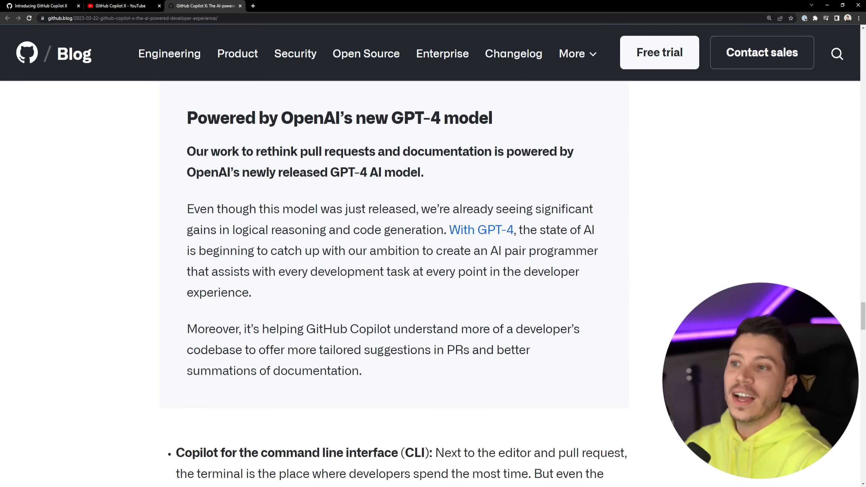
scroll("down", 3)
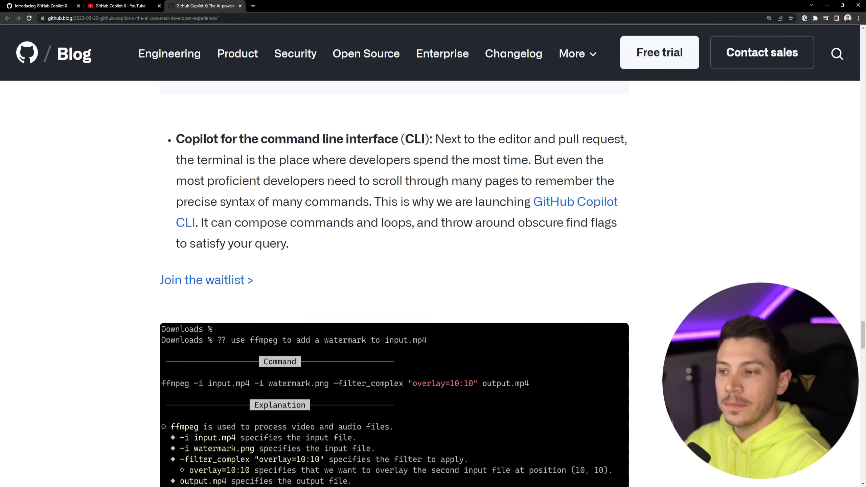
scroll("down", 3)
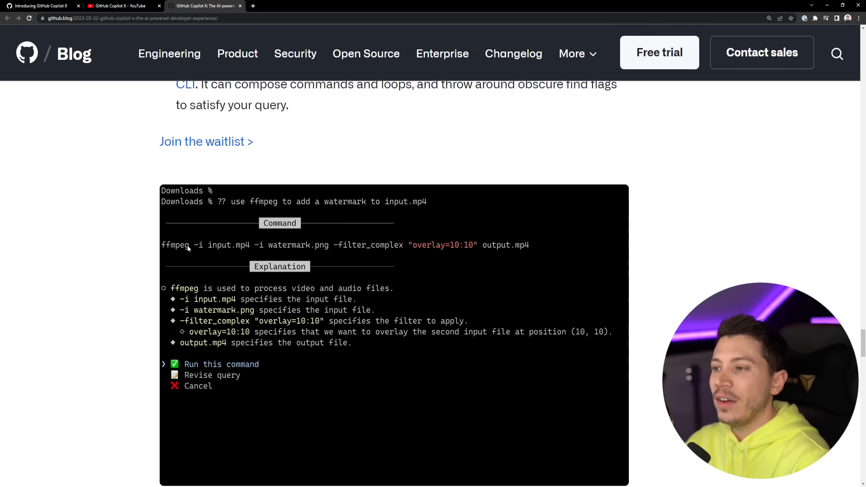
mouse_move(177, 250)
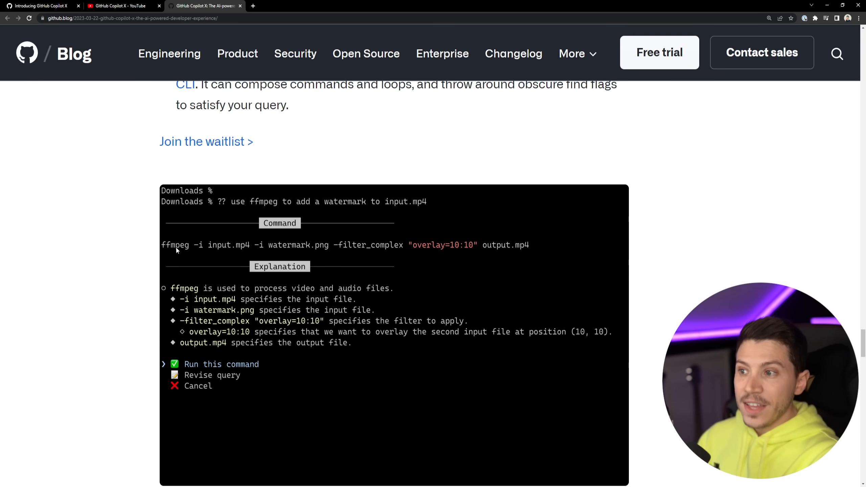
scroll("down", 3)
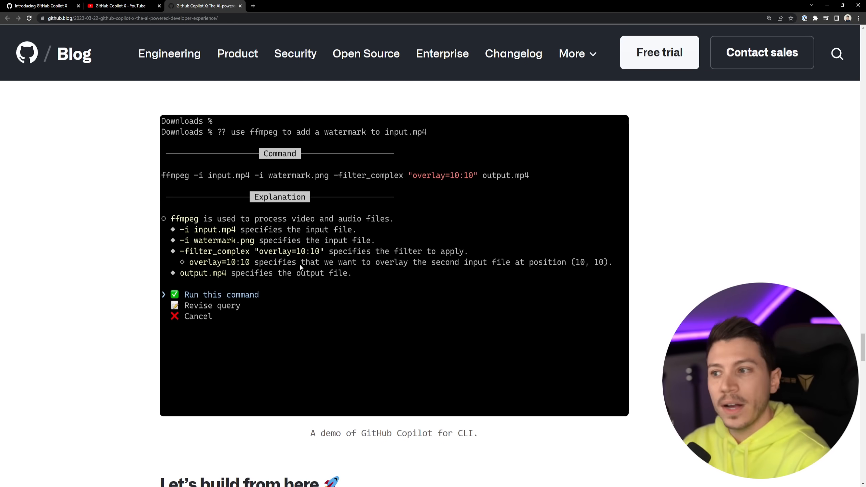
scroll("down", 3)
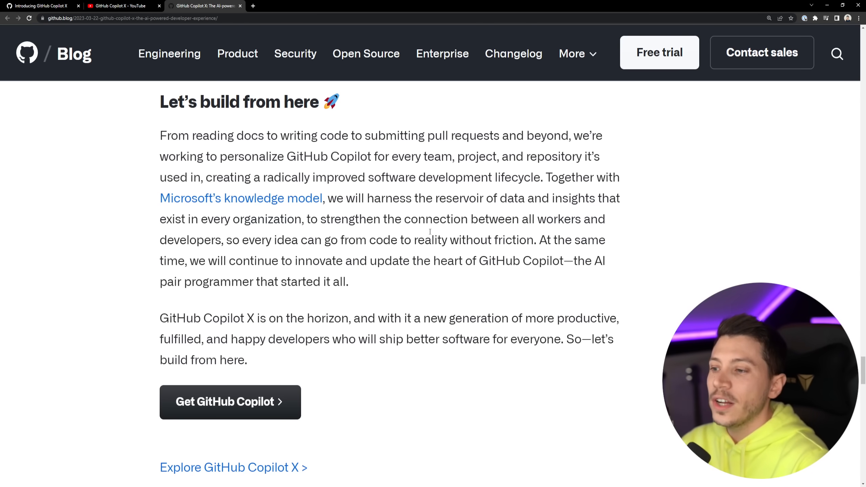
scroll("up", 3)
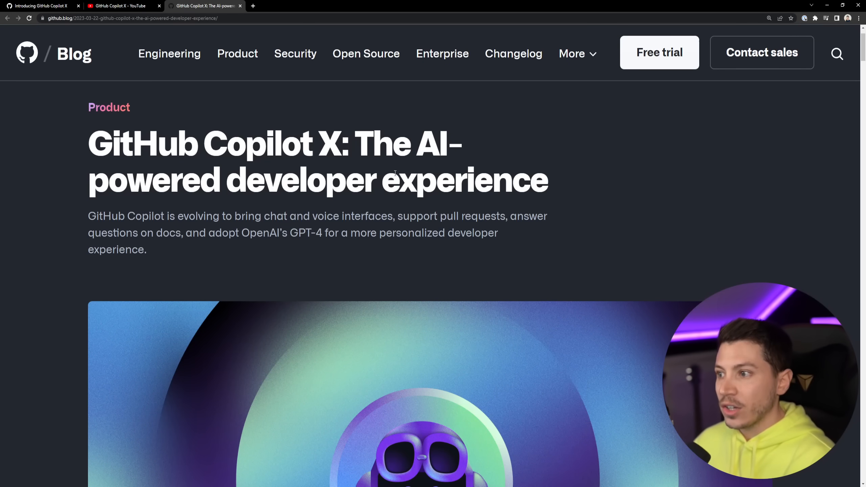